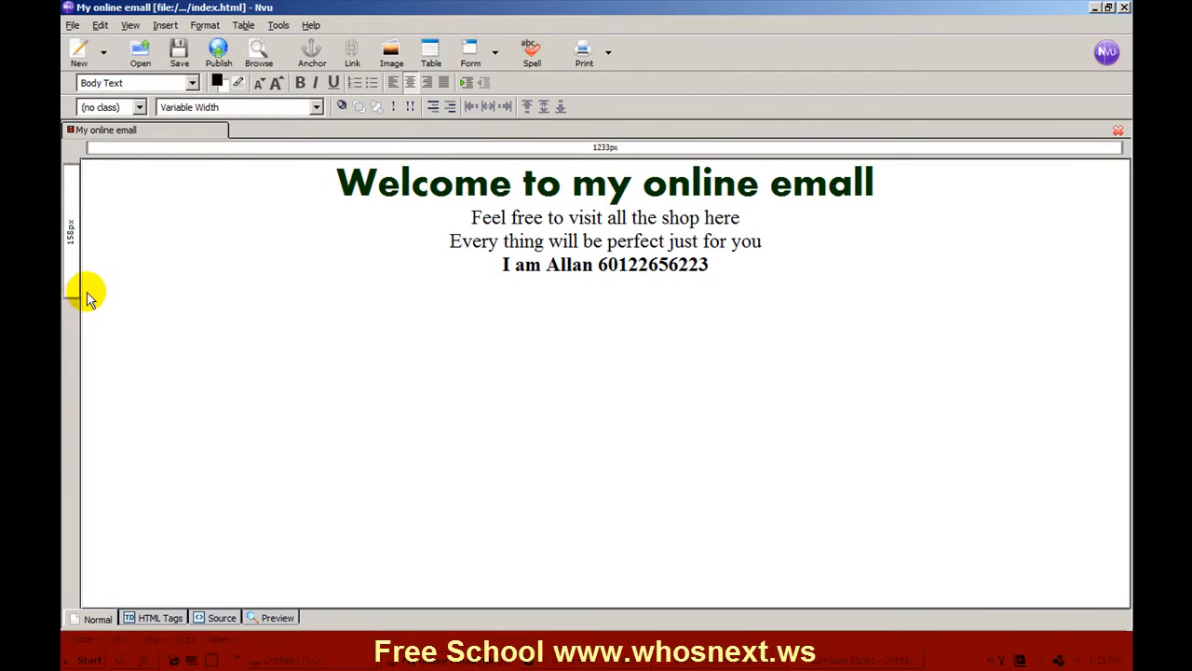
pyautogui.moveTo(906, 375)
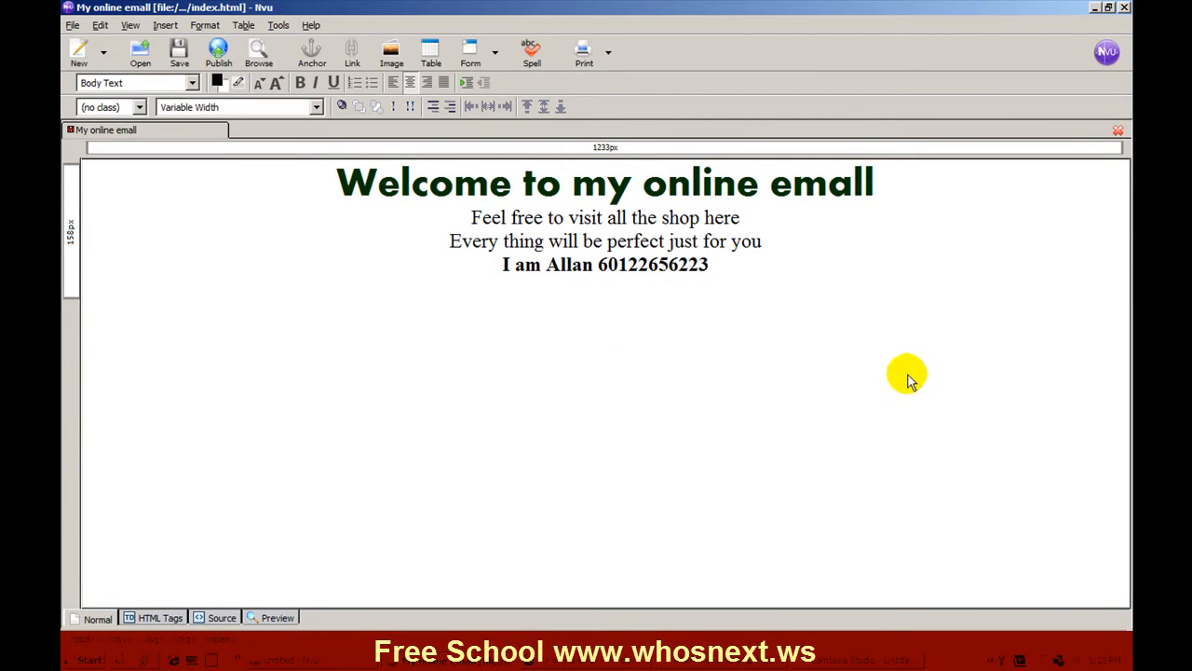
pyautogui.moveTo(599, 450)
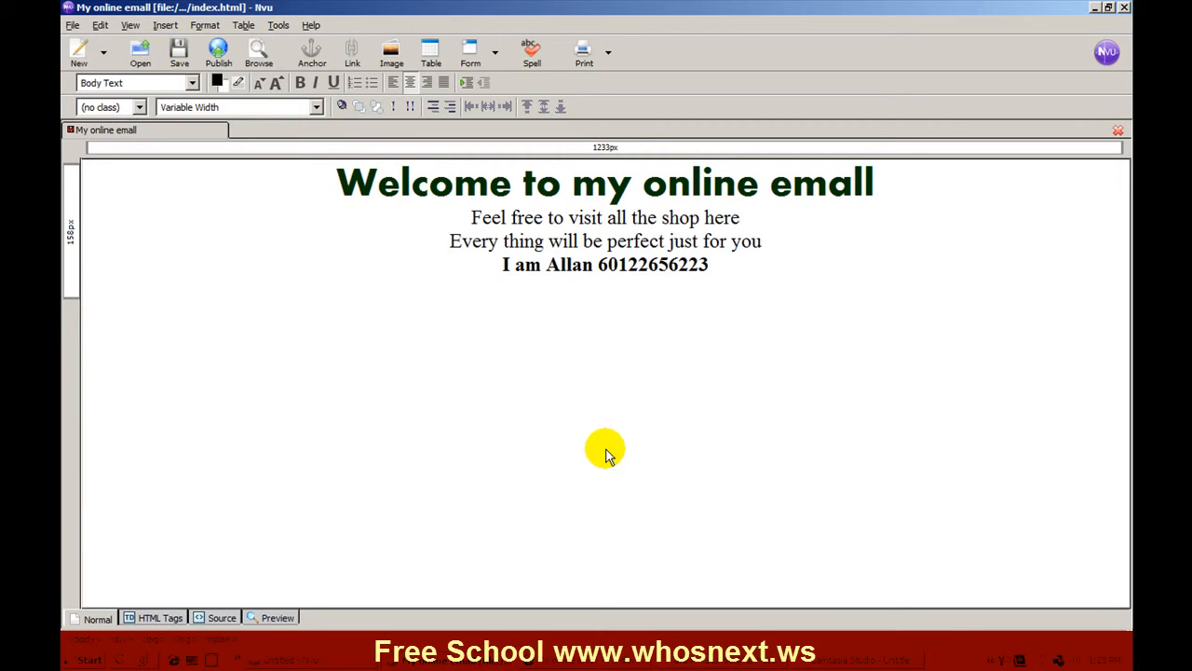
pyautogui.moveTo(839, 330)
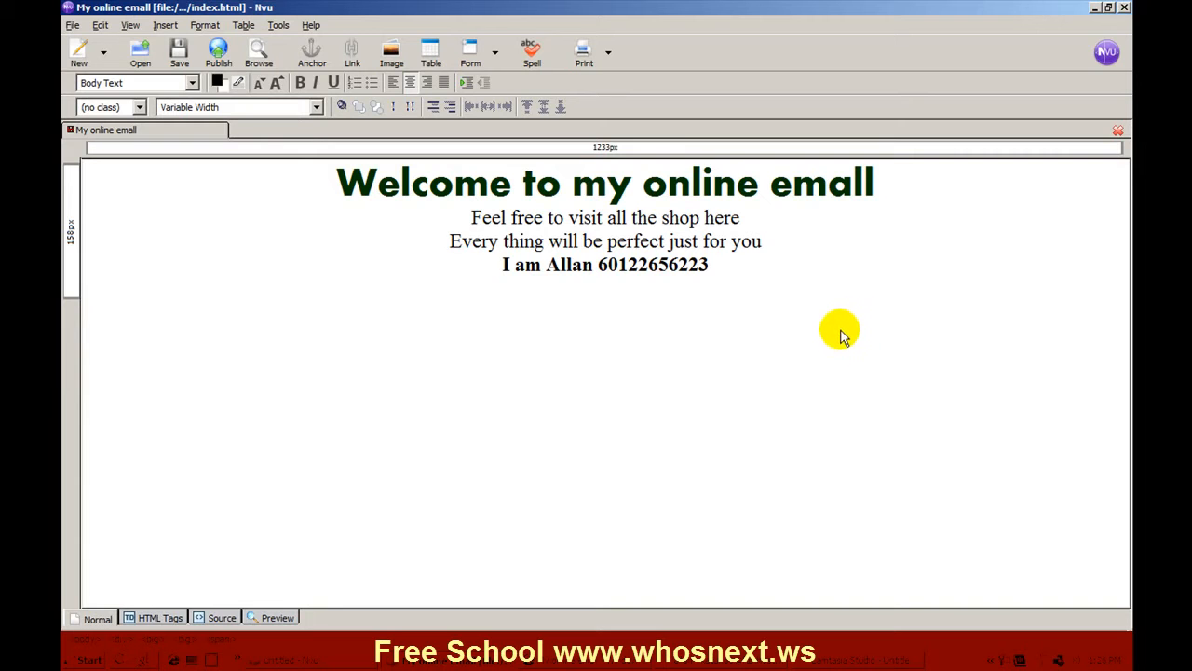
# - Open a new Internet Explorer tab and go to Google
pyautogui.click(606, 287)
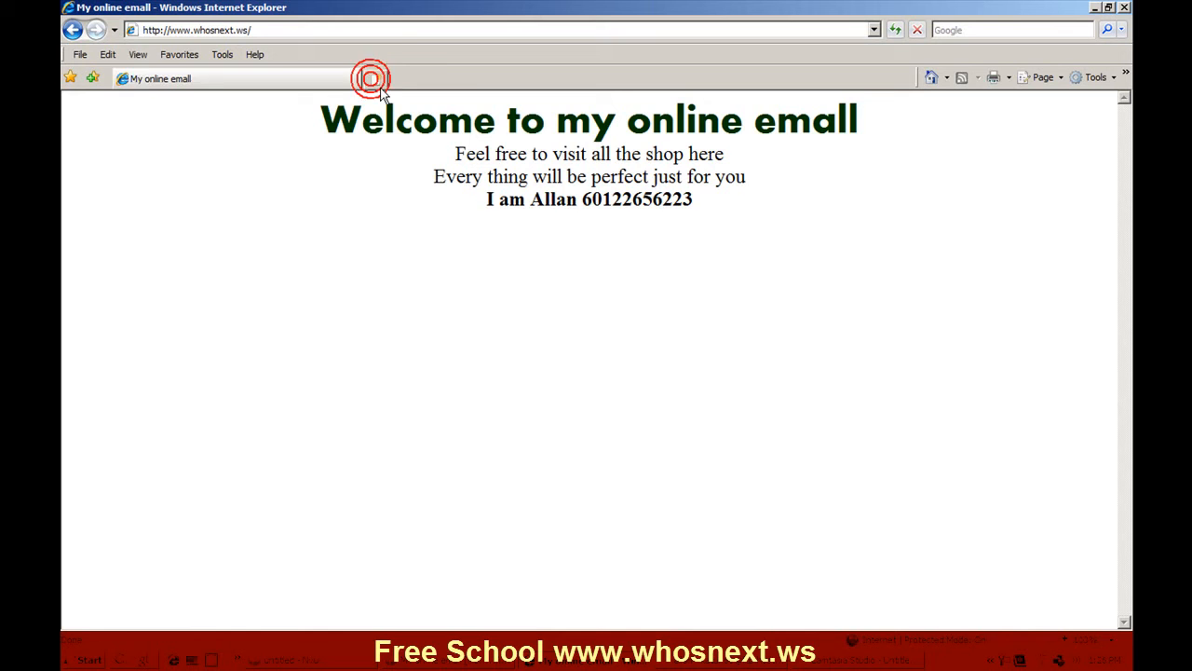
pyautogui.click(370, 78)
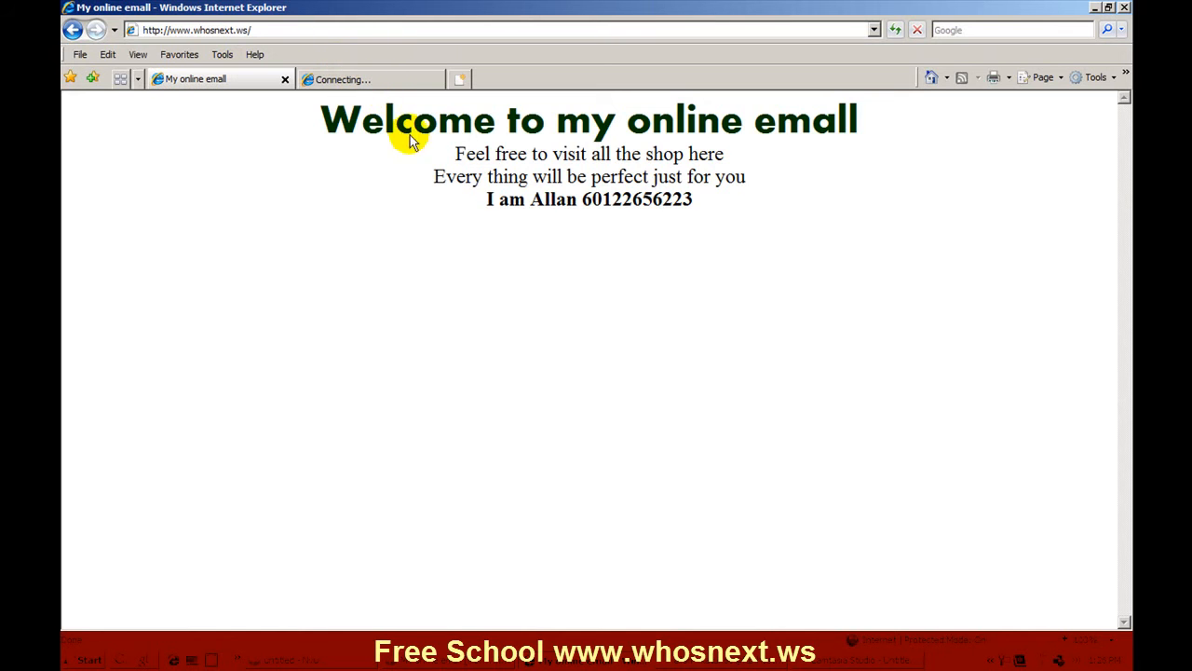
pyautogui.moveTo(432, 171)
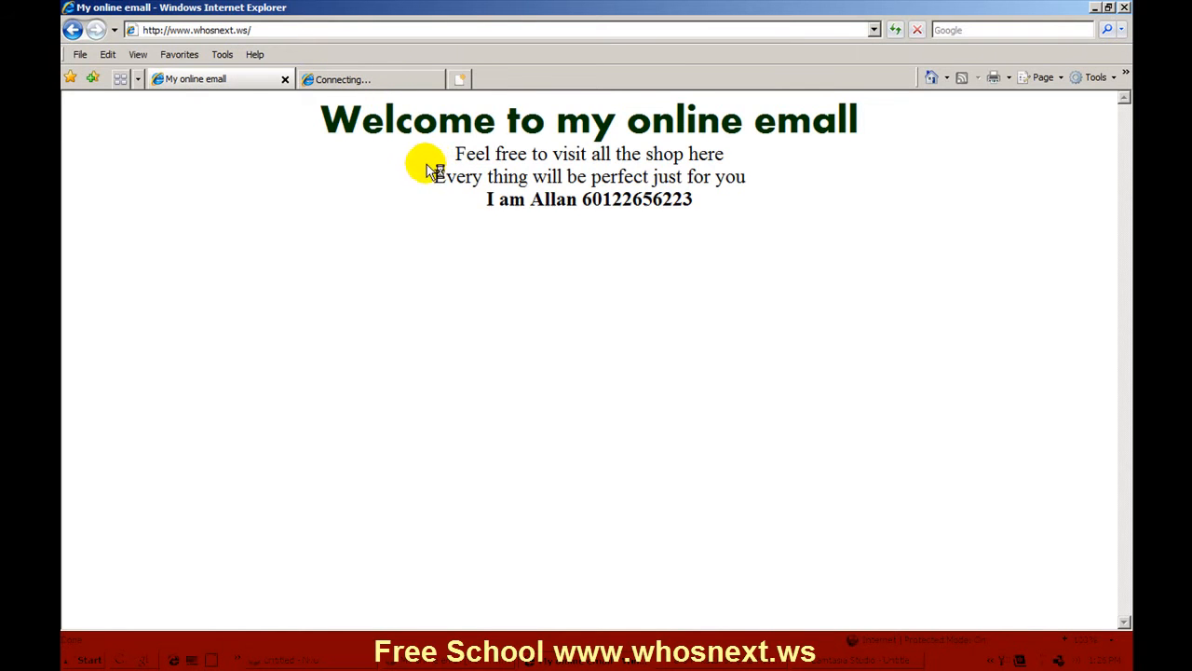
pyautogui.write('goog')
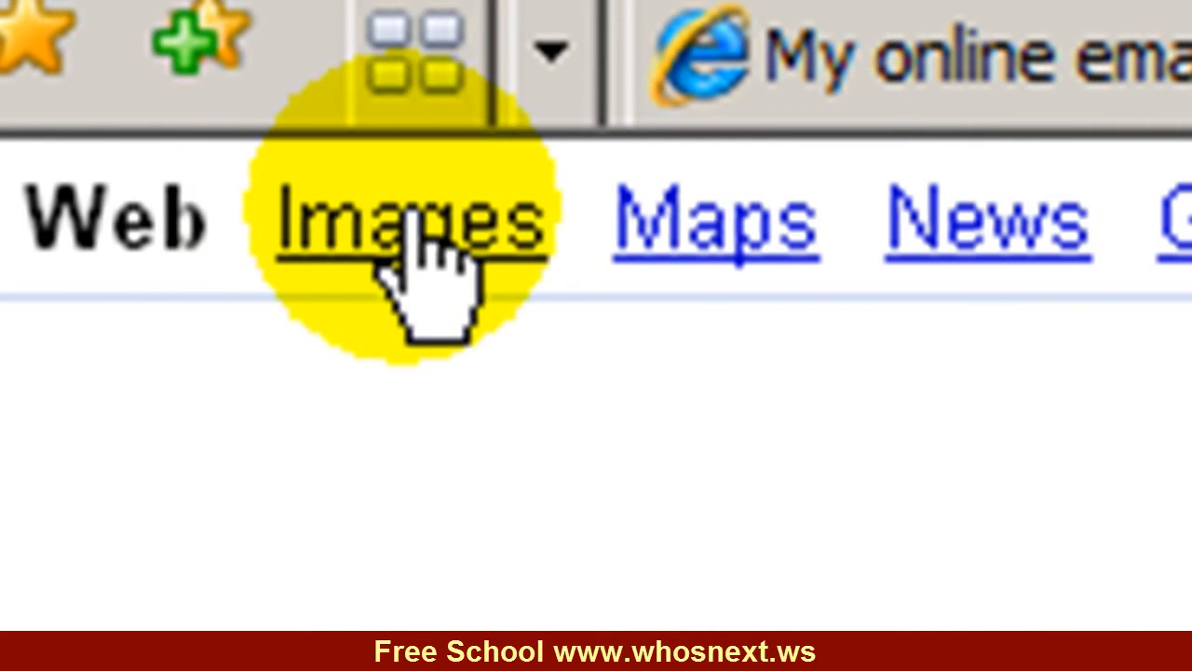
# - Switch to Google Images and search for 'e mall'
pyautogui.click(405, 219)
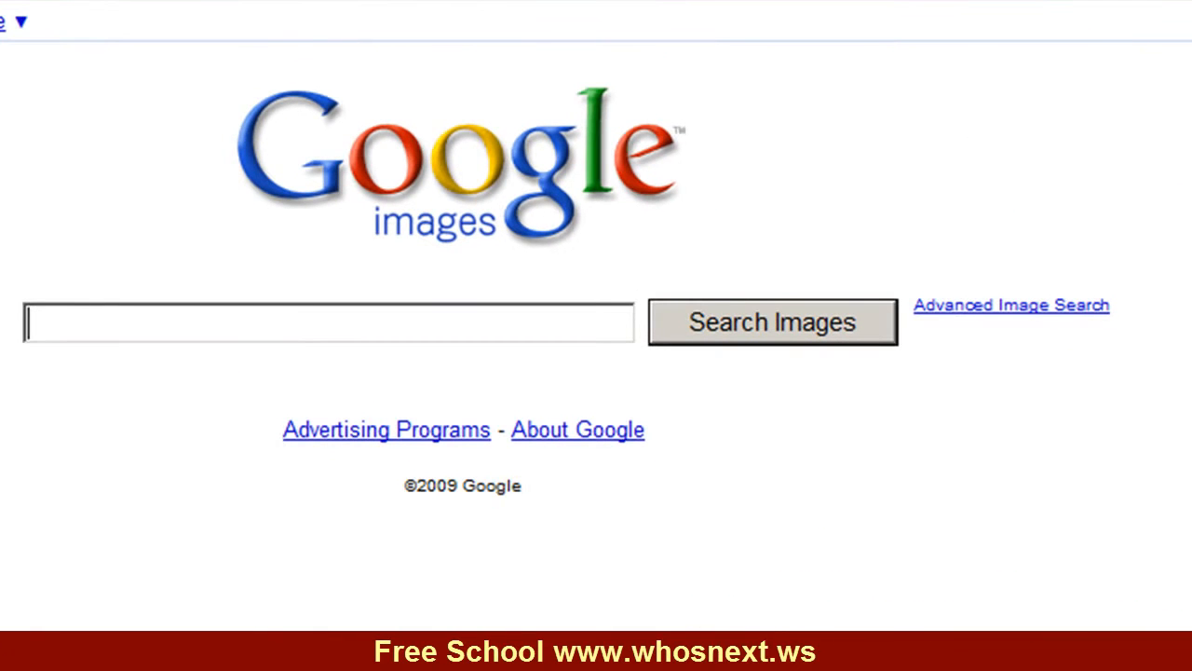
pyautogui.moveTo(396, 314)
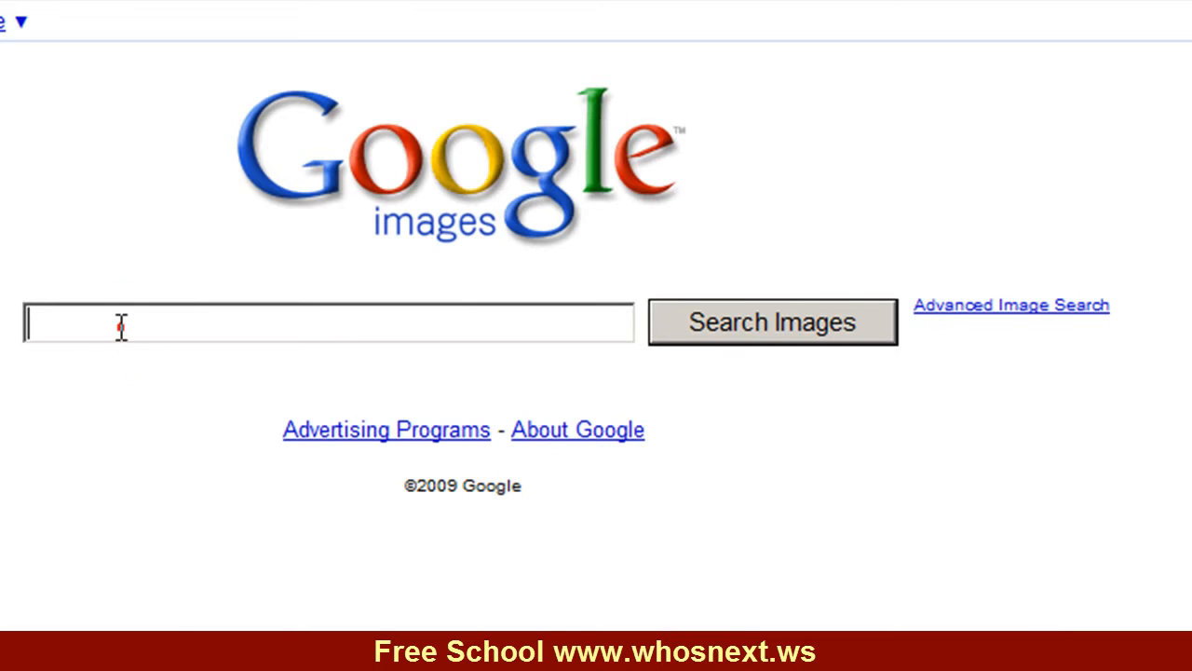
pyautogui.write('e')
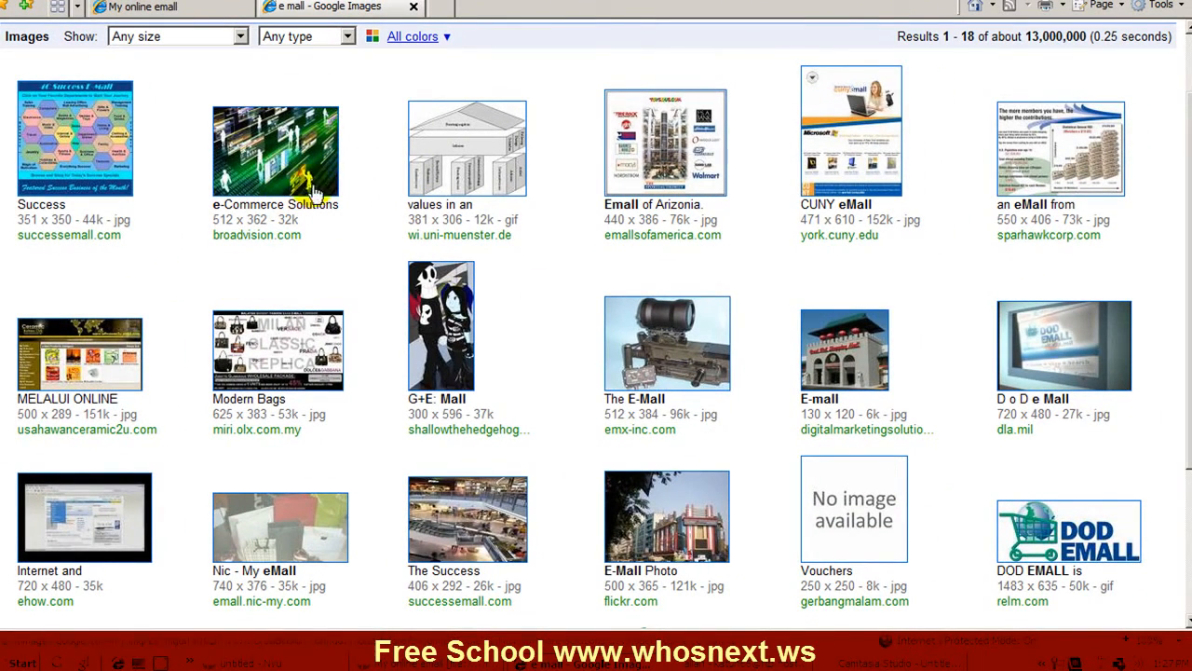
pyautogui.moveTo(280, 168)
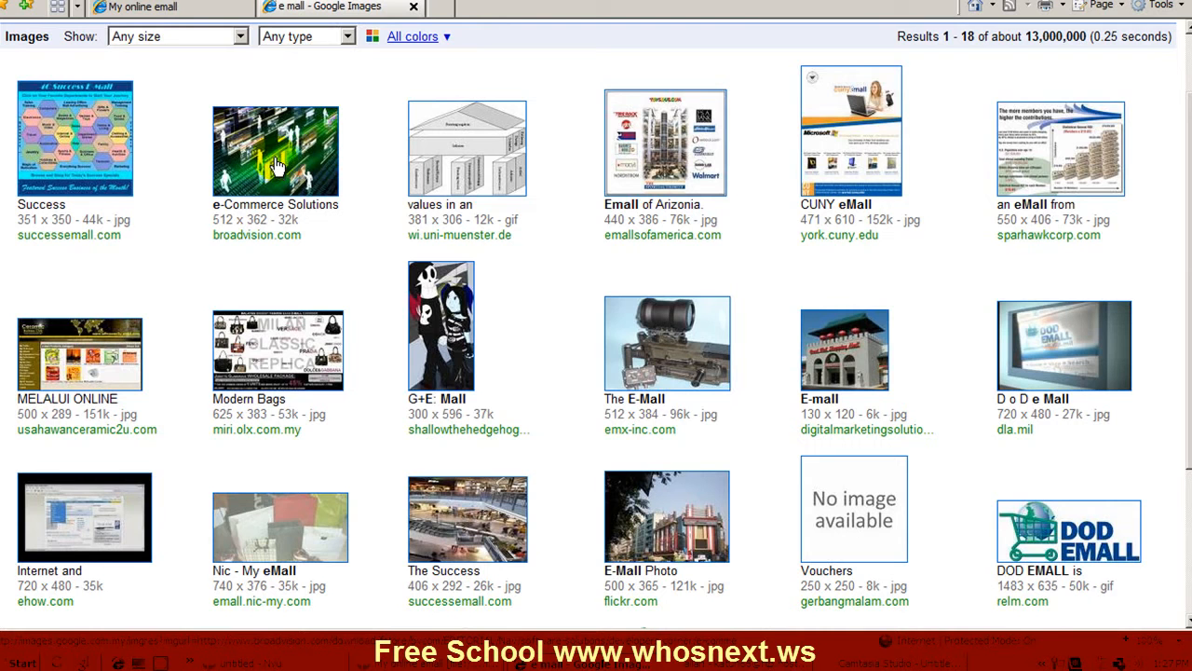
# - Open the e-Commerce Solutions result and view the broadvision.com image at full size
pyautogui.click(275, 150)
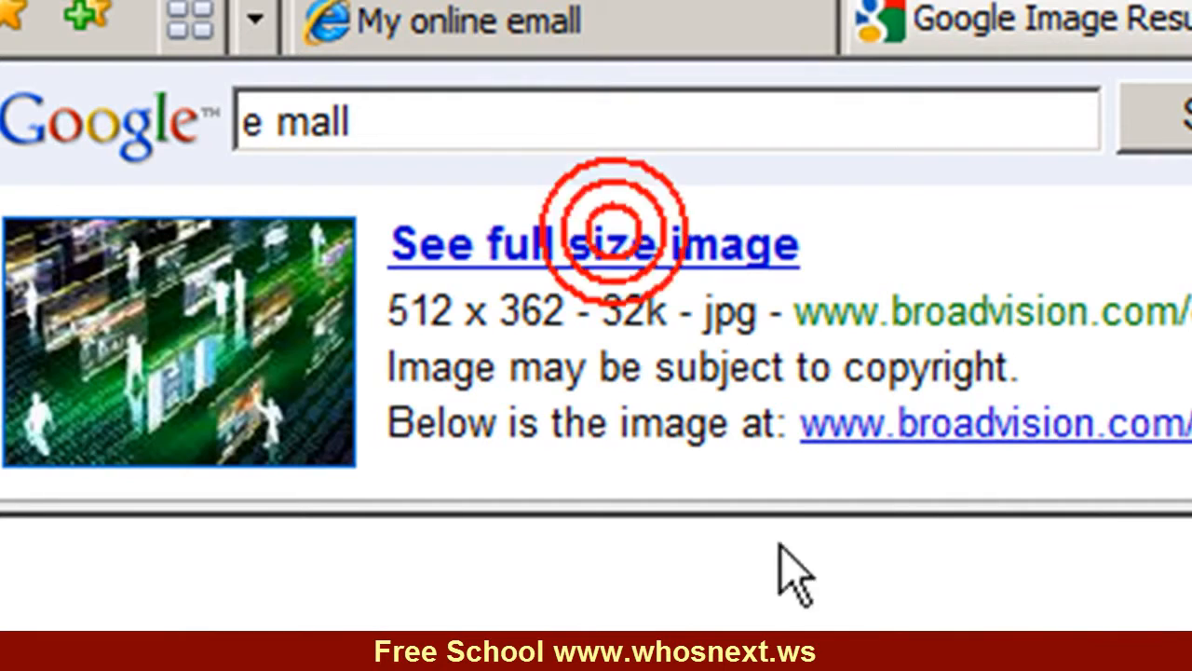
pyautogui.click(595, 244)
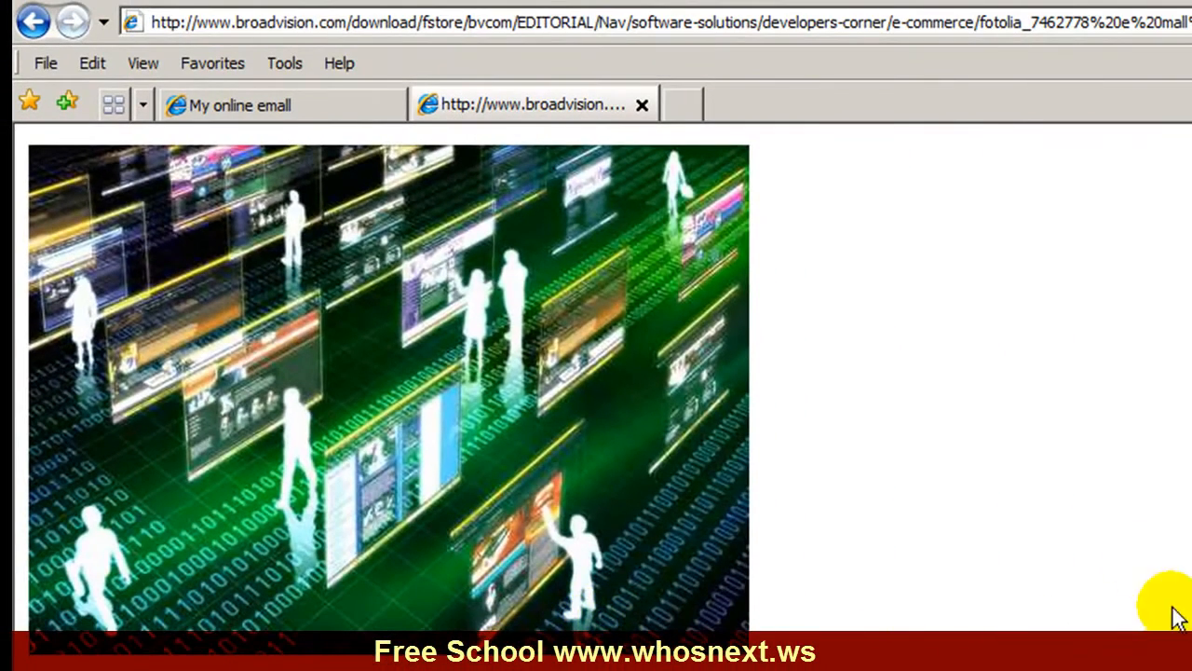
pyautogui.moveTo(503, 218)
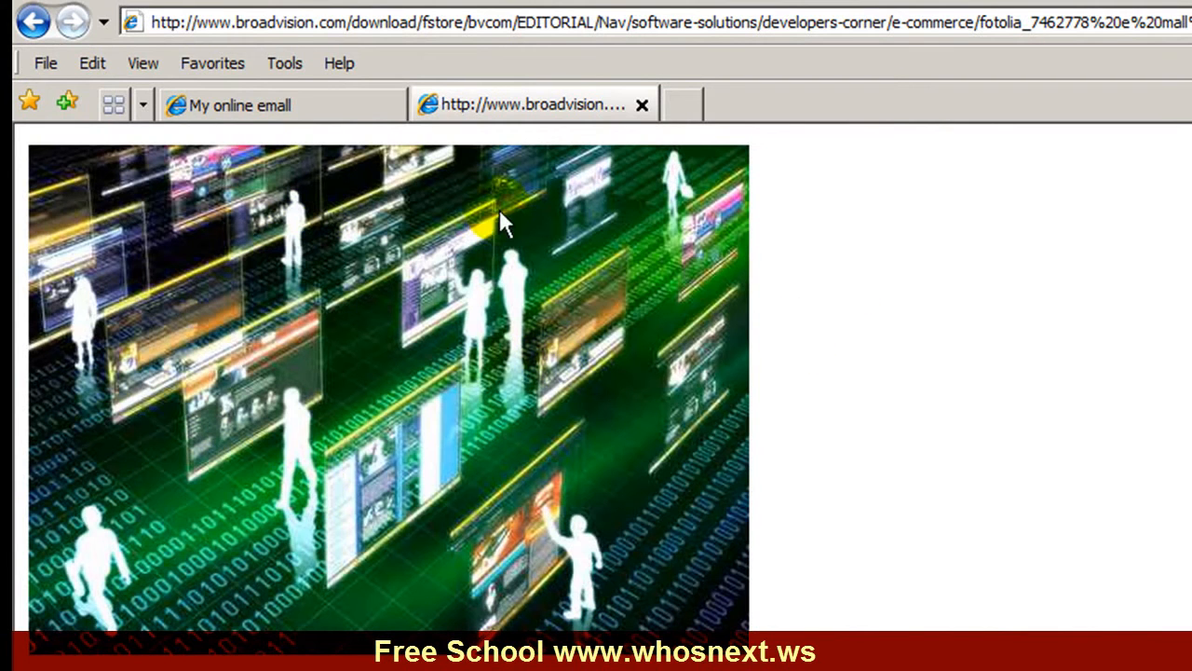
pyautogui.moveTo(680, 484)
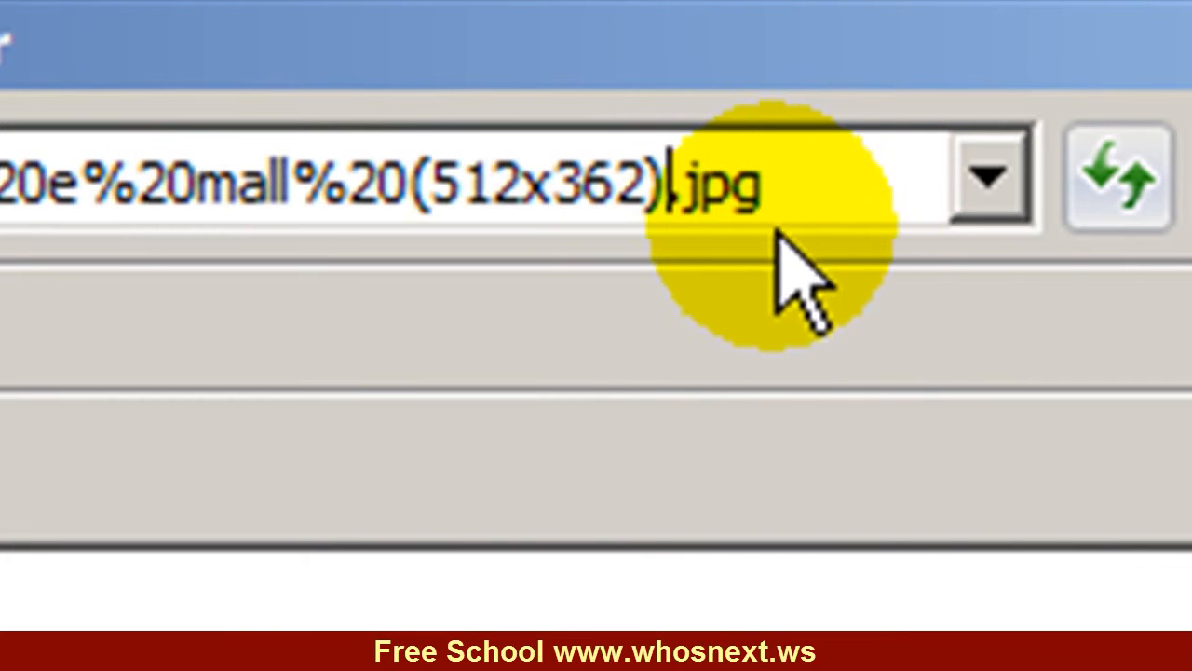
pyautogui.moveTo(810, 307)
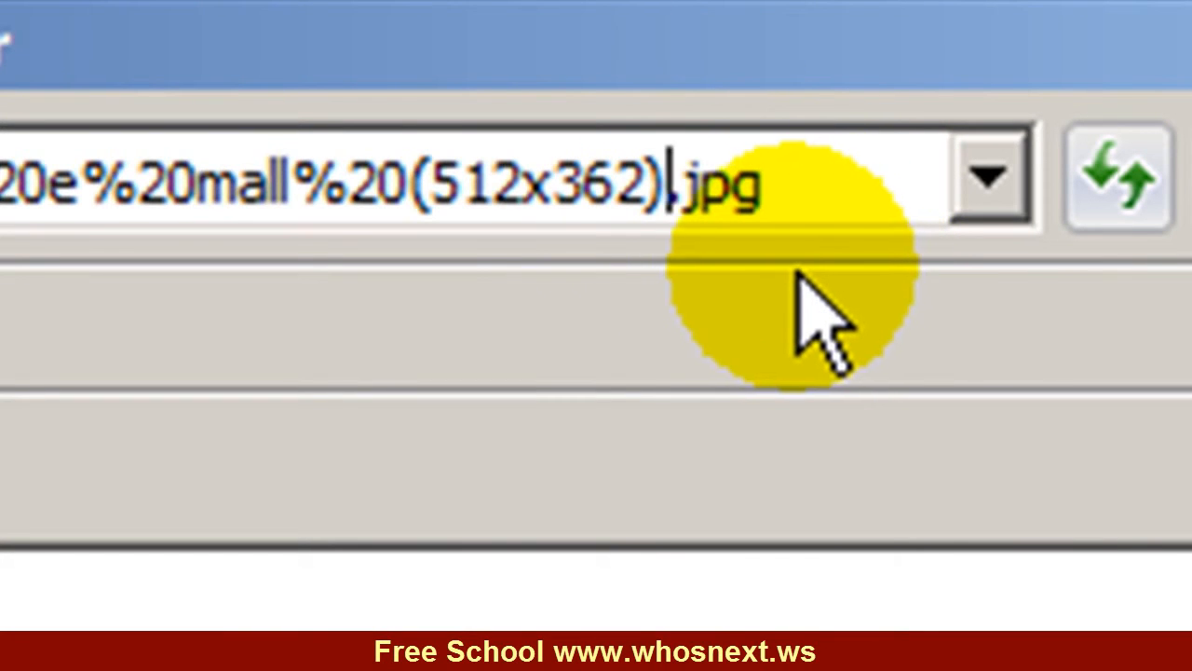
pyautogui.moveTo(811, 317)
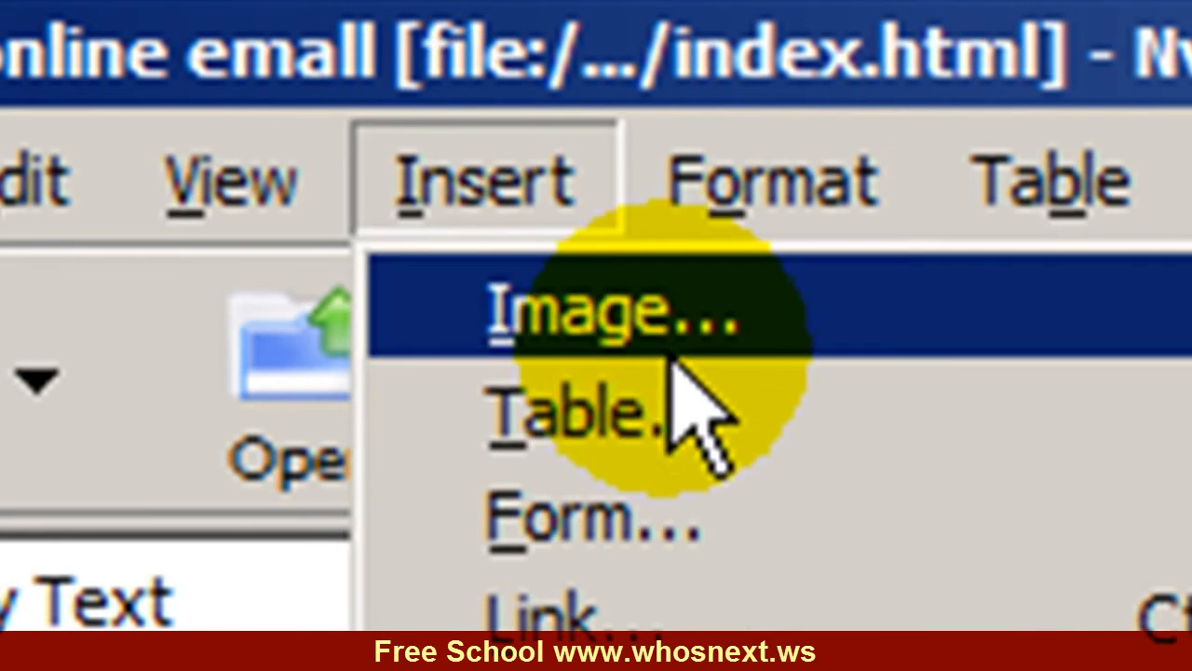
# - Insert an image using the pasted picture URL, with no alternate text
pyautogui.click(606, 307)
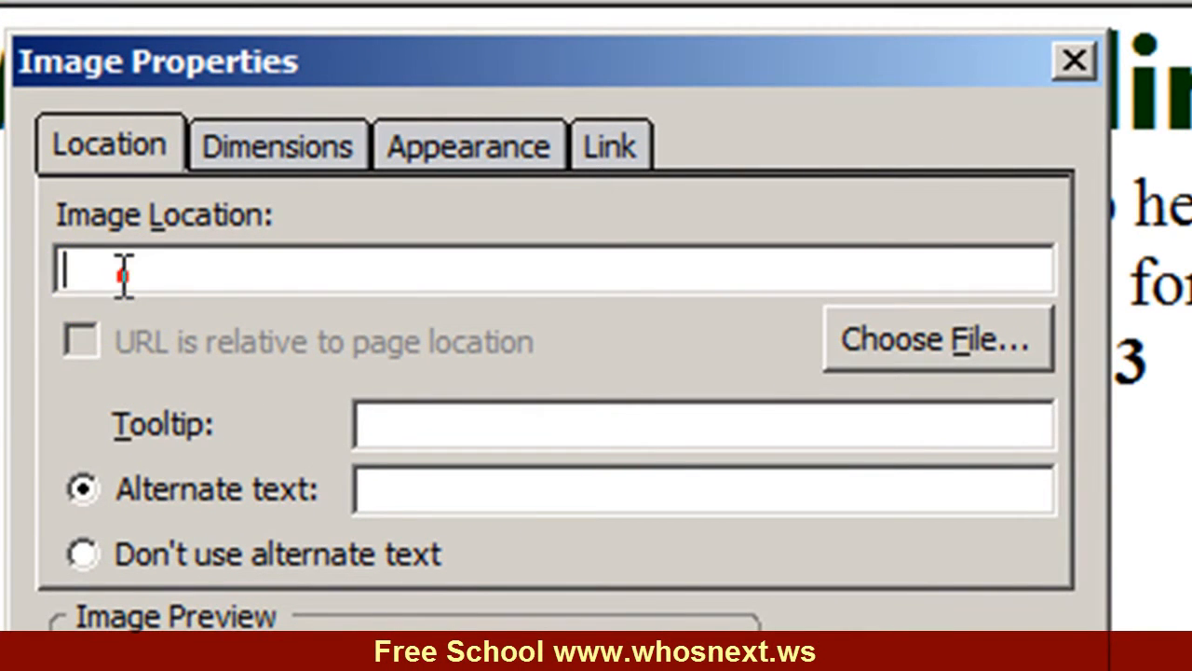
pyautogui.rightClick(121, 270)
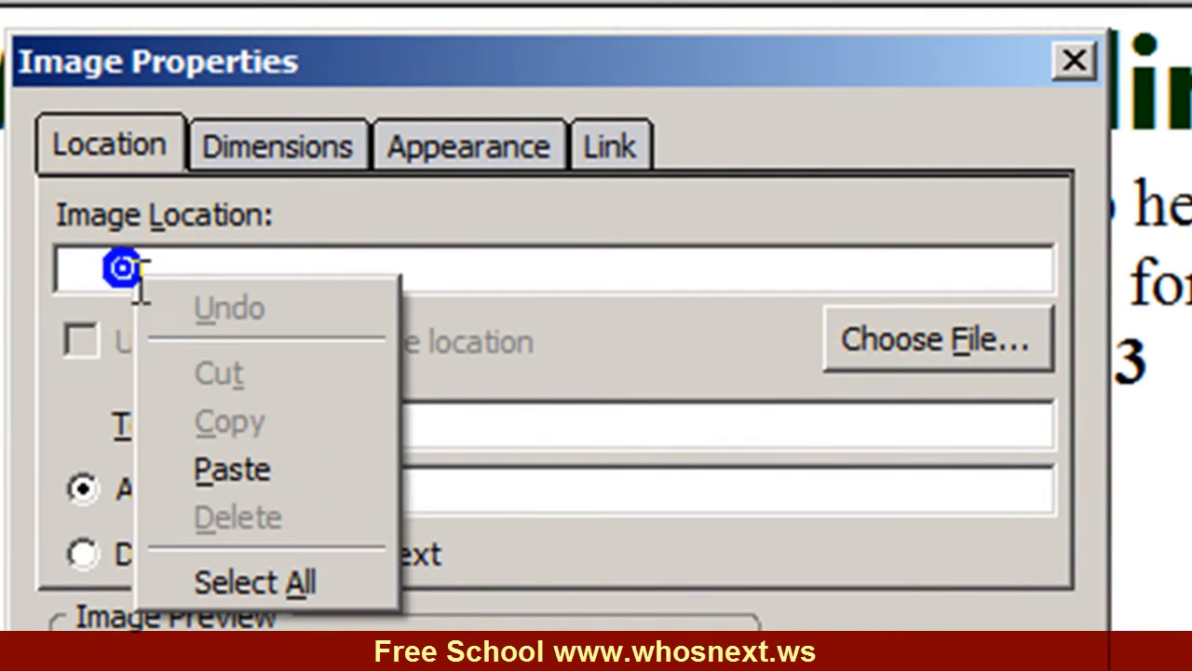
pyautogui.click(231, 469)
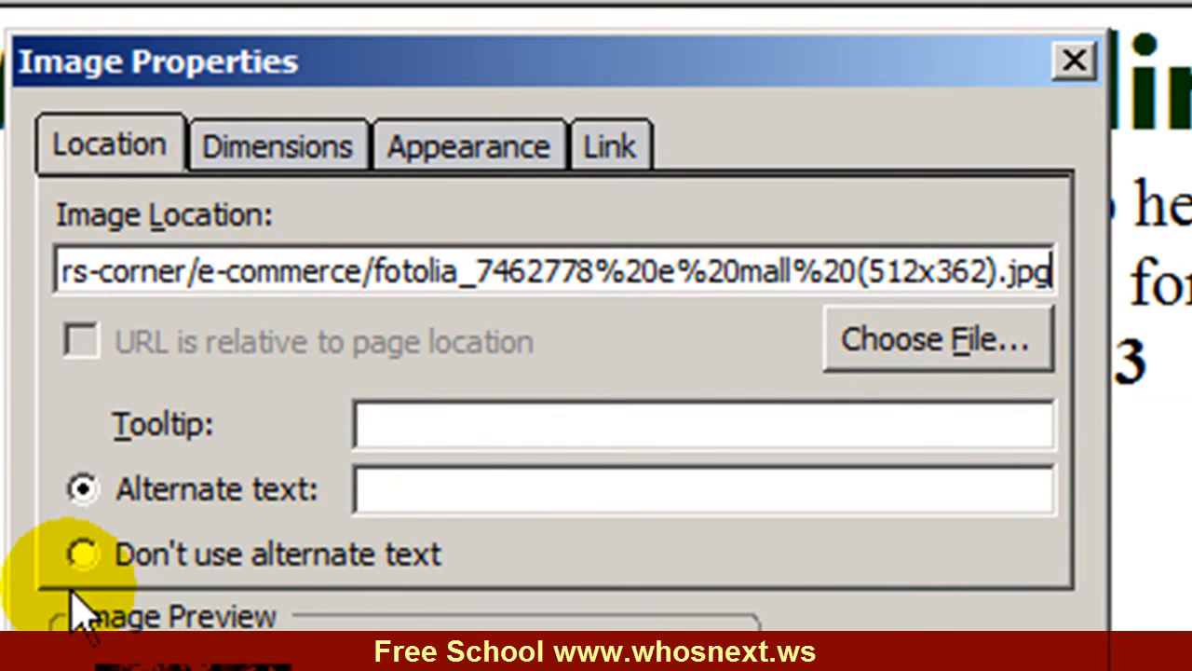
pyautogui.click(82, 554)
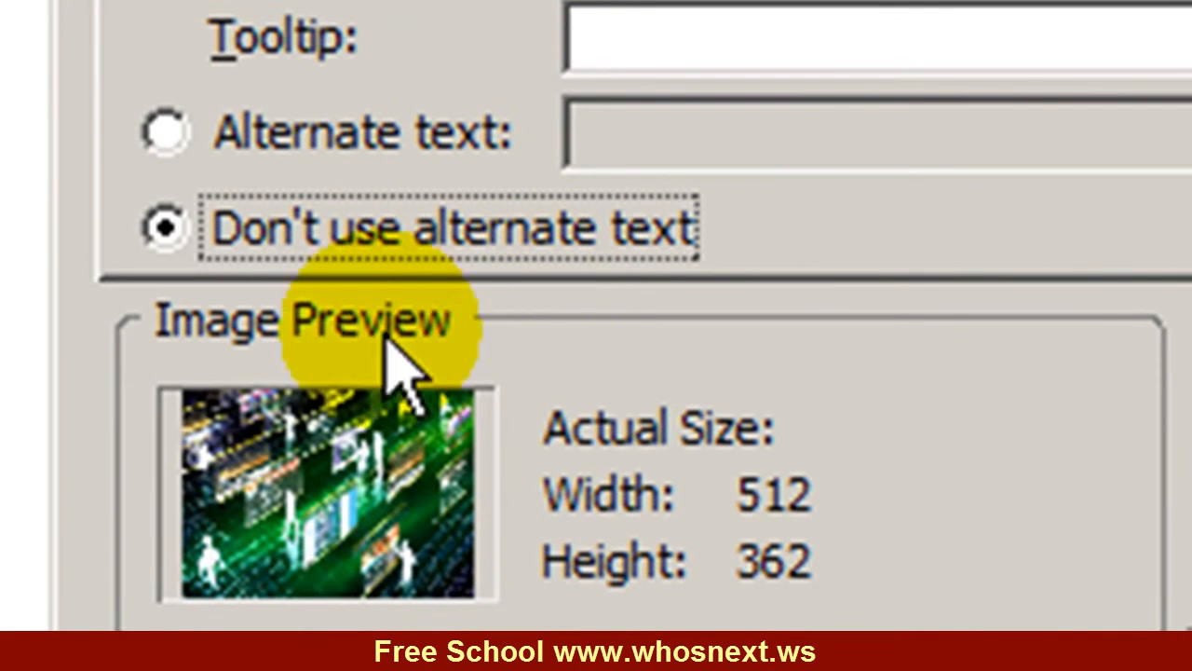
pyautogui.moveTo(494, 531)
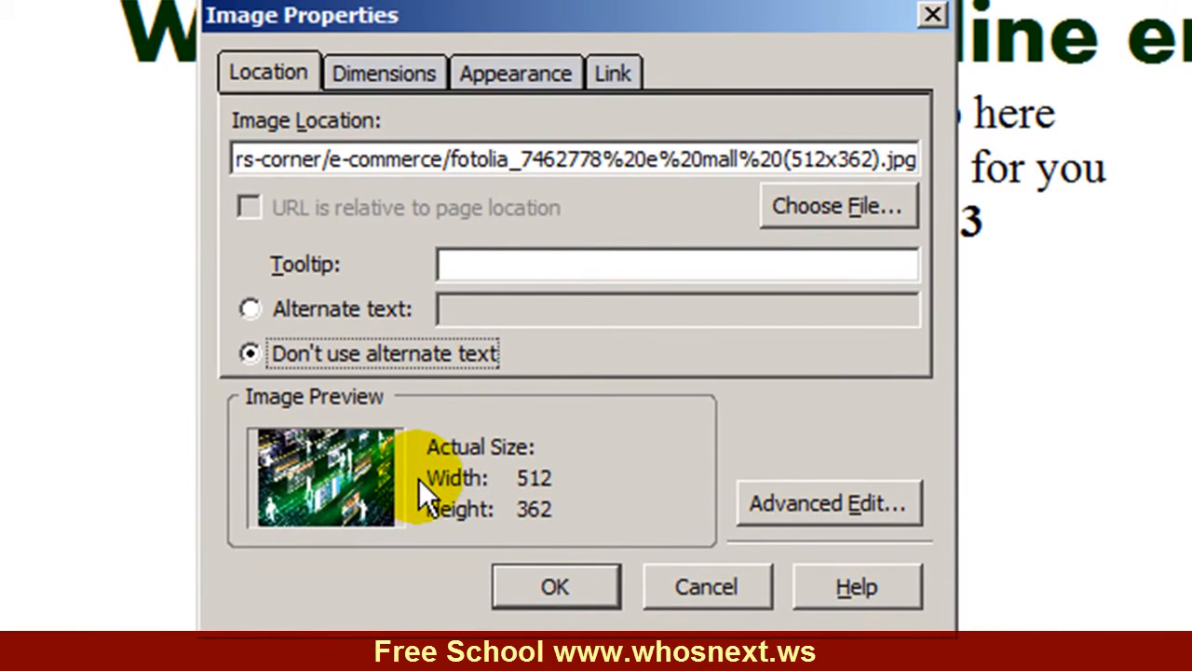
pyautogui.moveTo(439, 439)
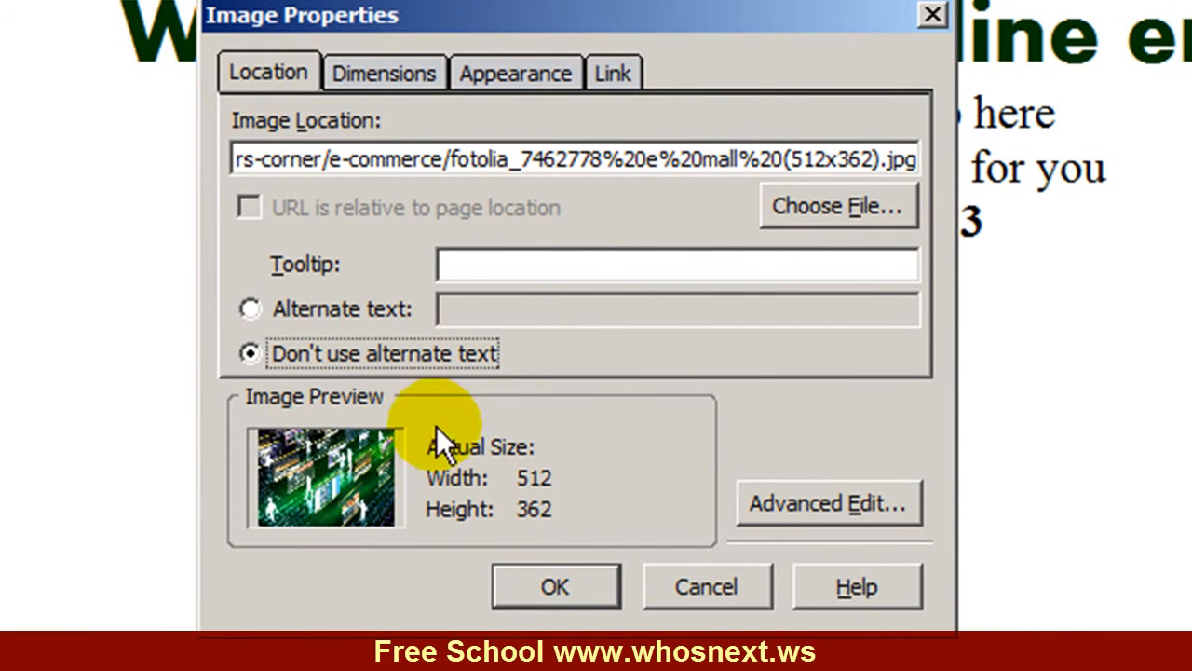
pyautogui.moveTo(364, 279)
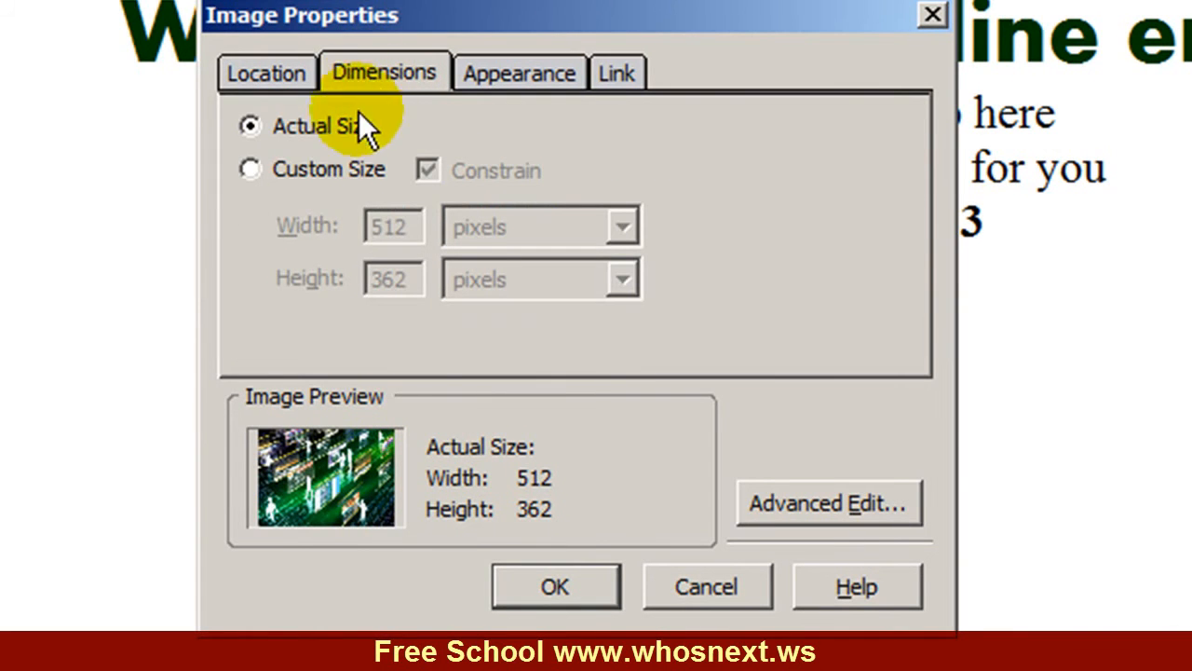
# - Give the image a 512×362 custom size and insert it into the page
pyautogui.click(249, 169)
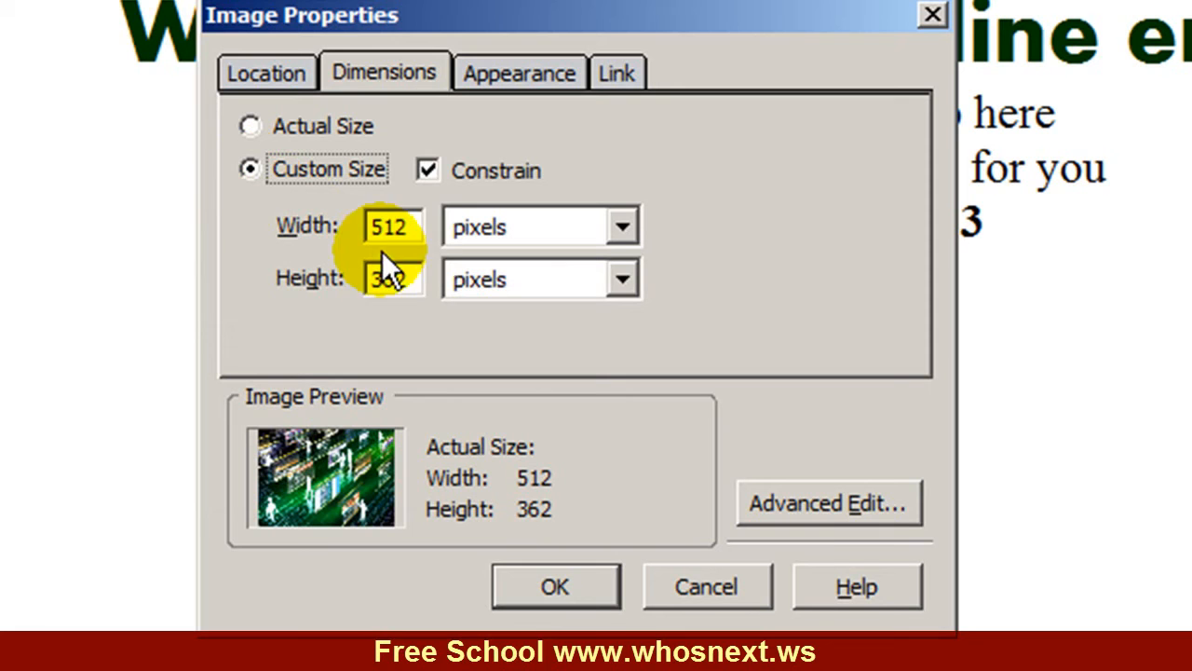
pyautogui.click(391, 227)
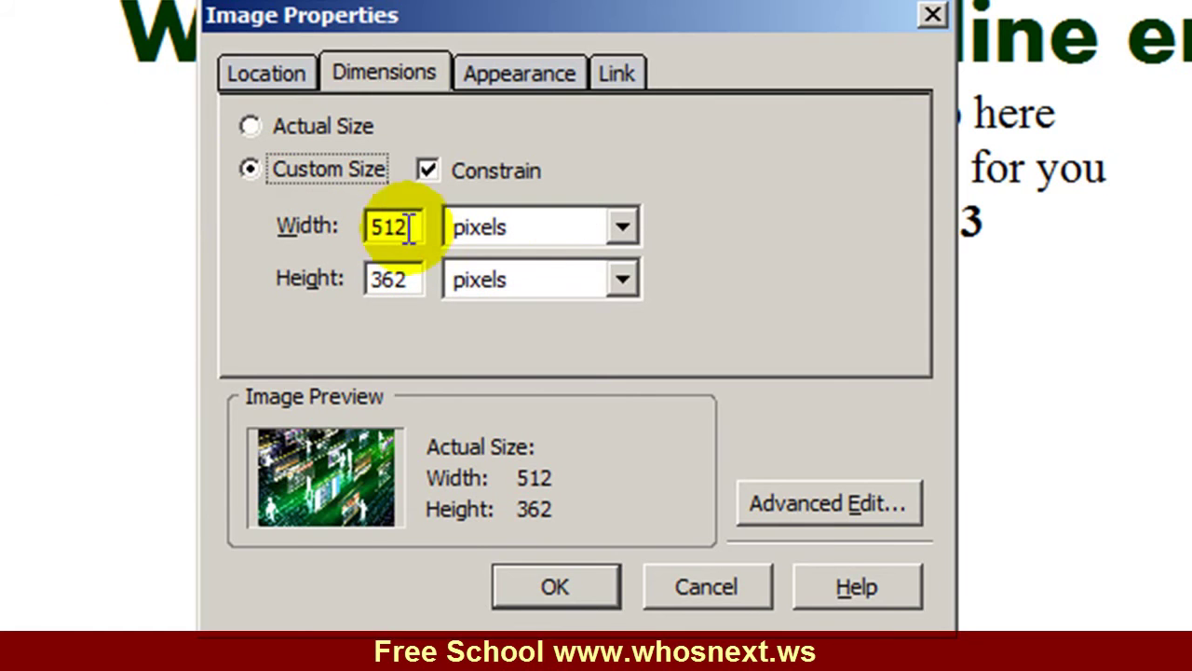
pyautogui.moveTo(540, 251)
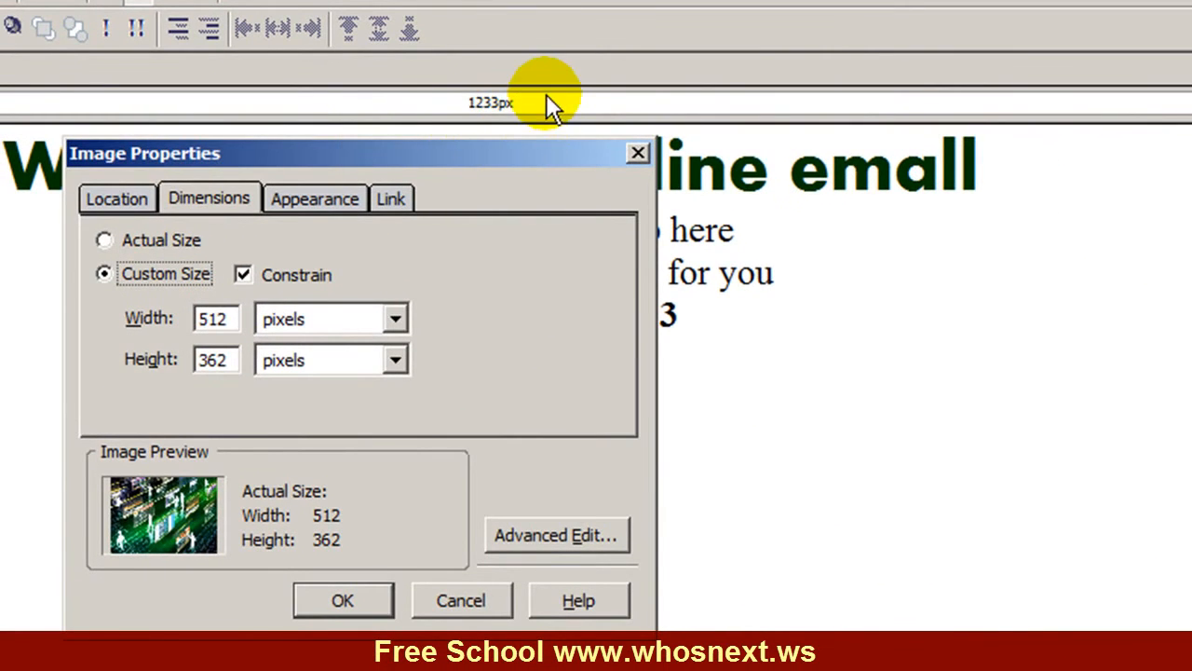
pyautogui.moveTo(488, 131)
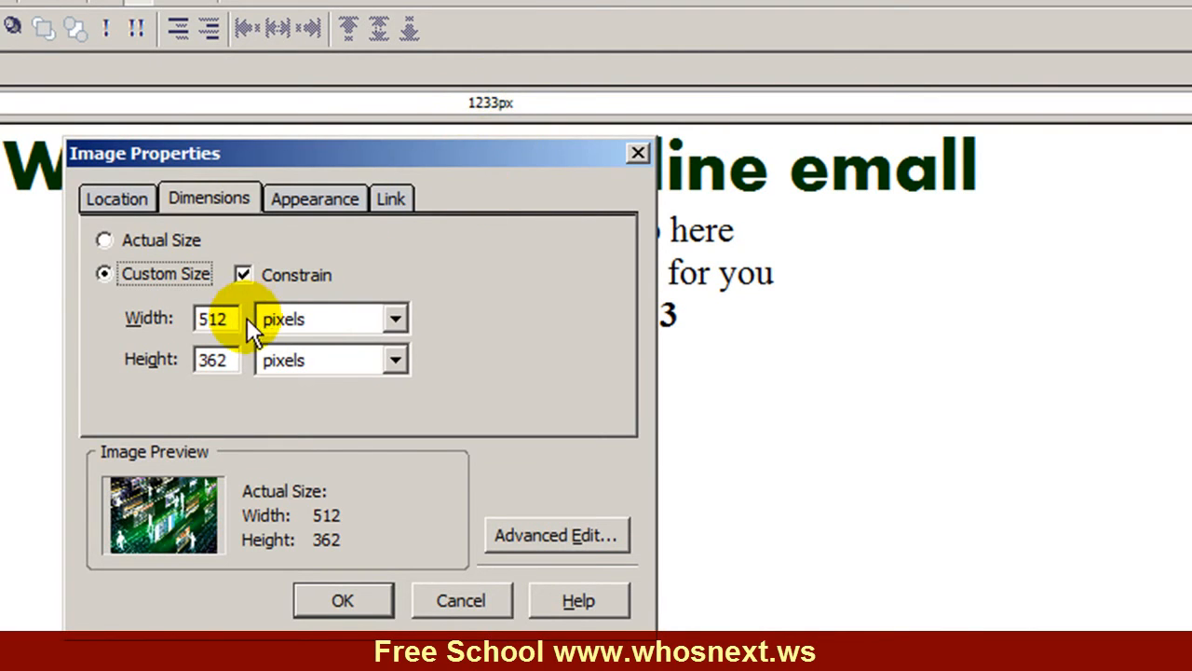
pyautogui.moveTo(163, 312)
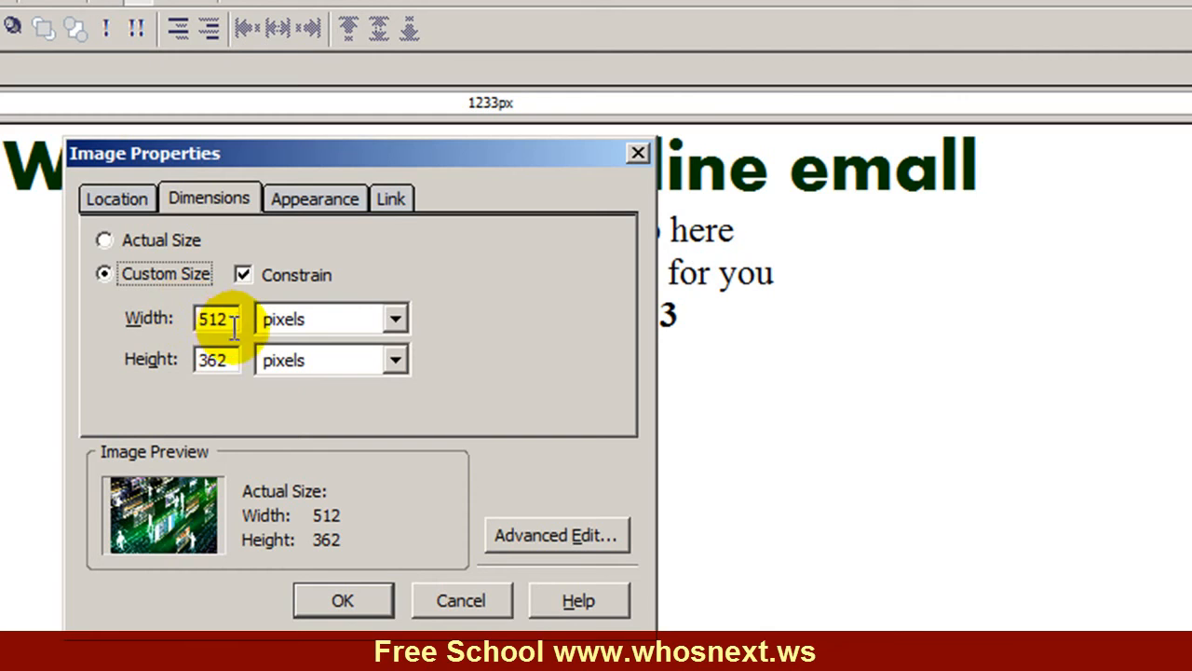
pyautogui.moveTo(554, 279)
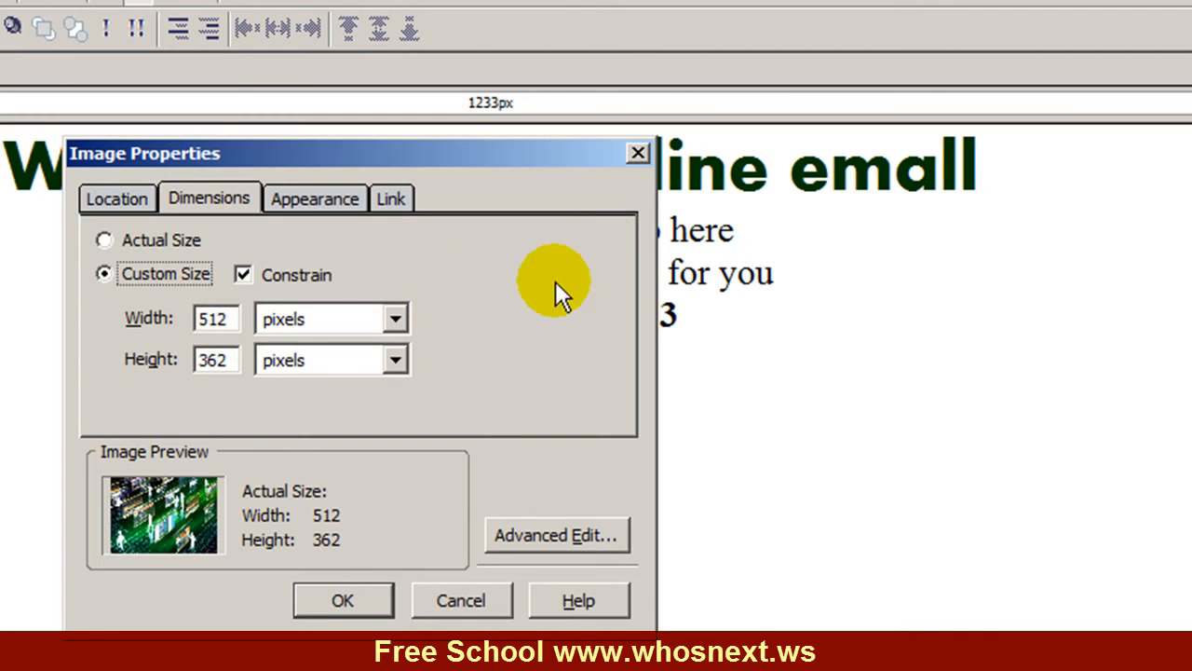
pyautogui.moveTo(342, 600)
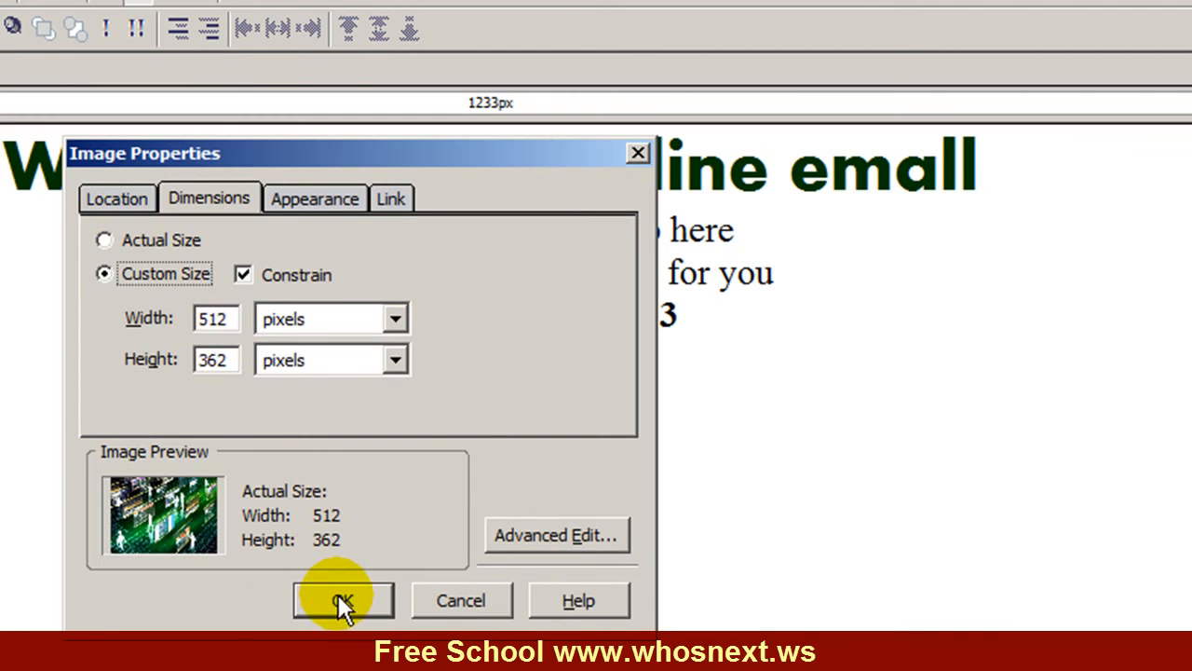
pyautogui.click(343, 599)
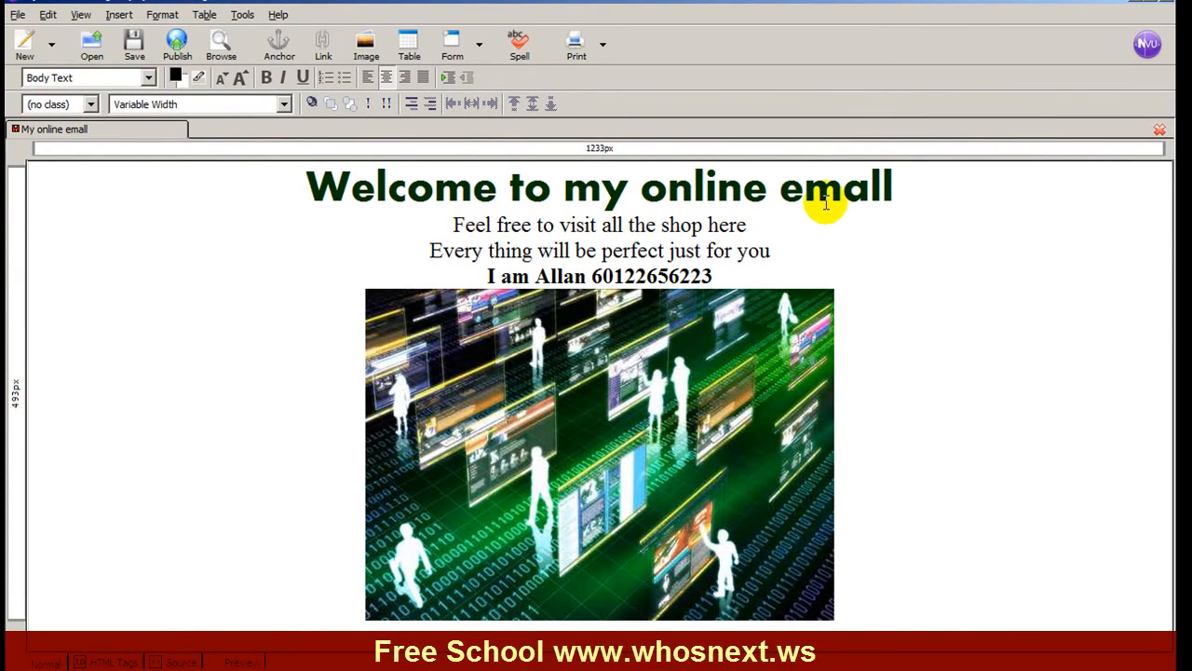
pyautogui.moveTo(568, 251)
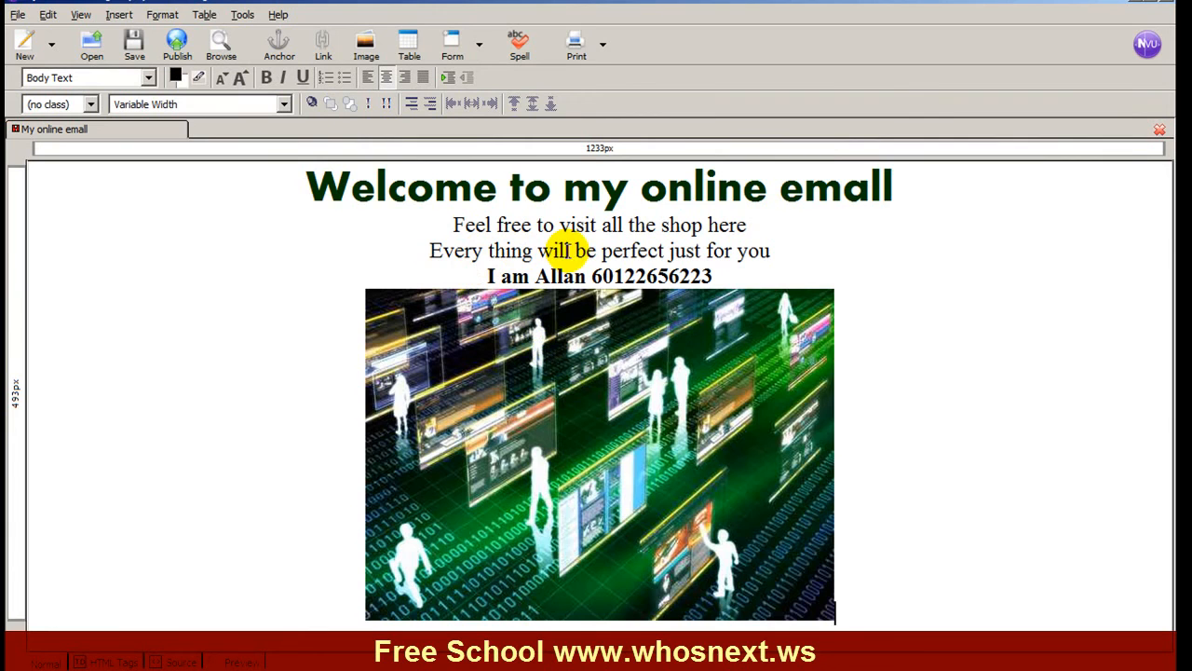
pyautogui.moveTo(632, 471)
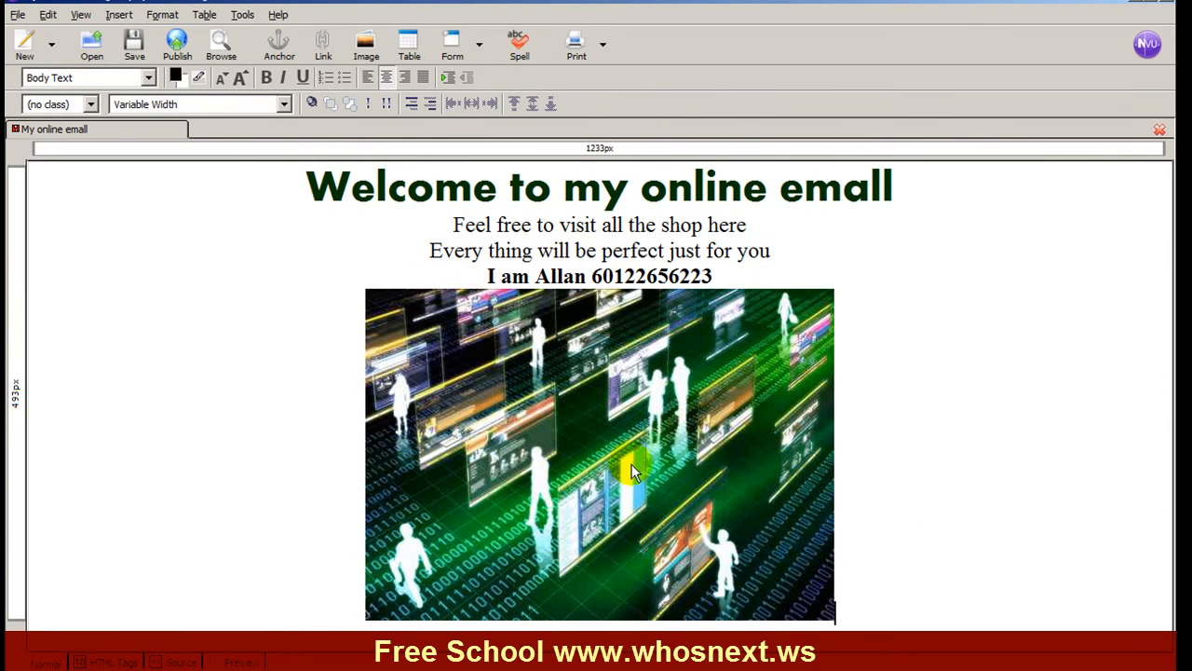
pyautogui.moveTo(682, 428)
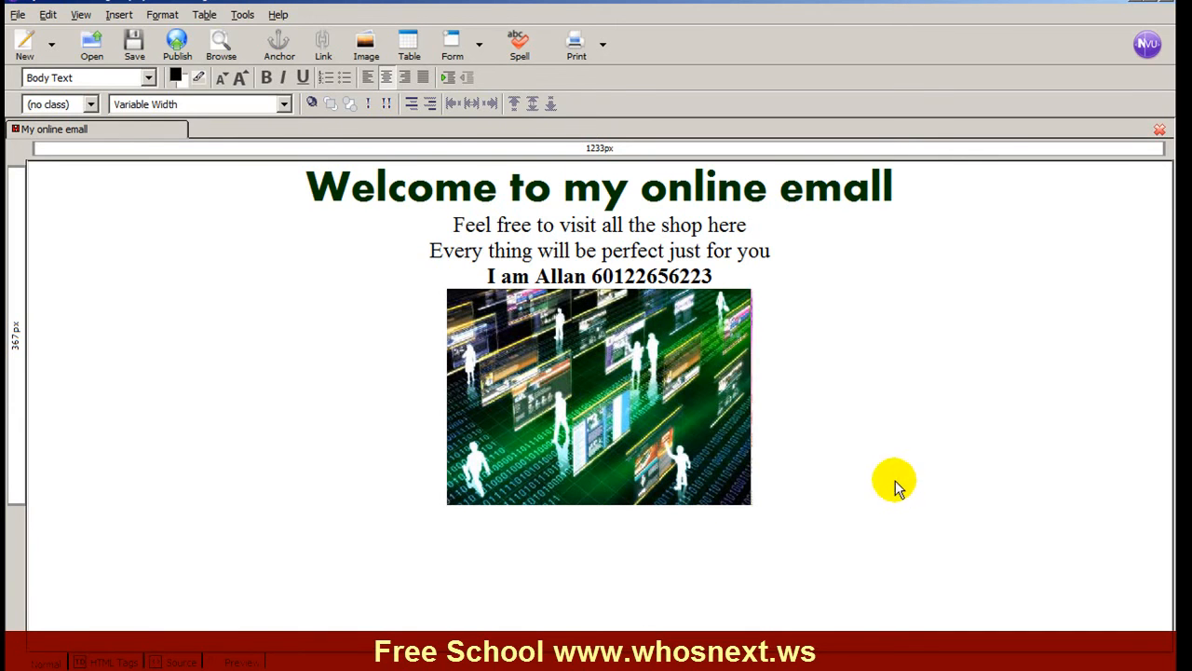
pyautogui.moveTo(230, 156)
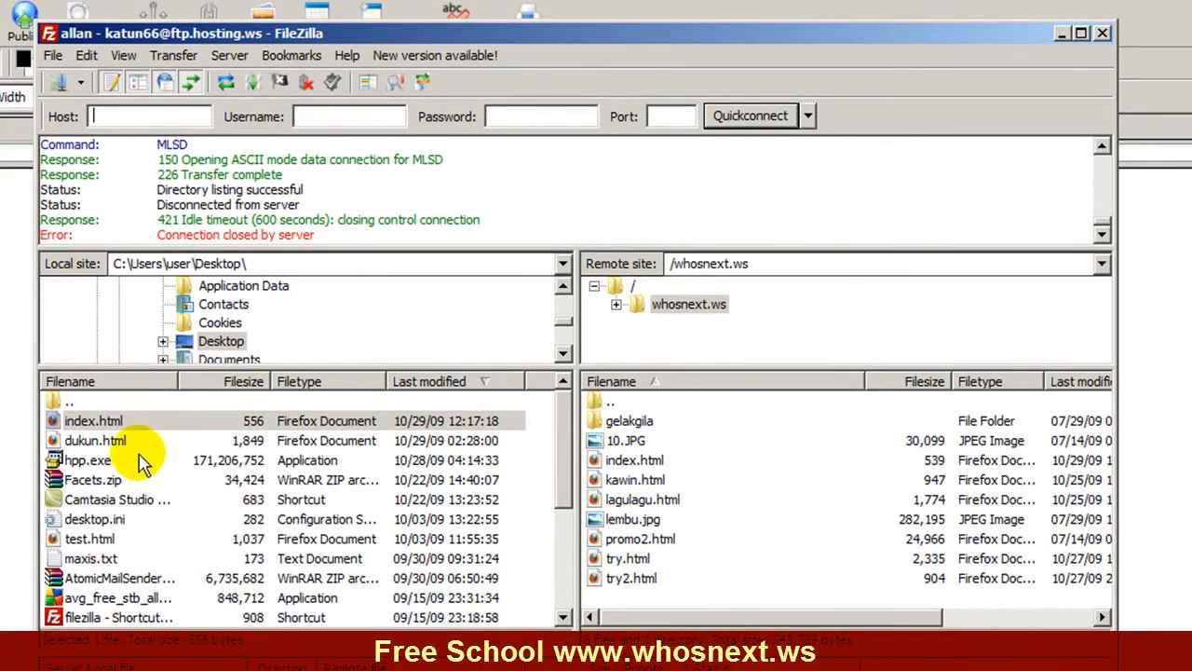
# - Upload the local index.html, overwriting the existing copy on the server
pyautogui.click(93, 420)
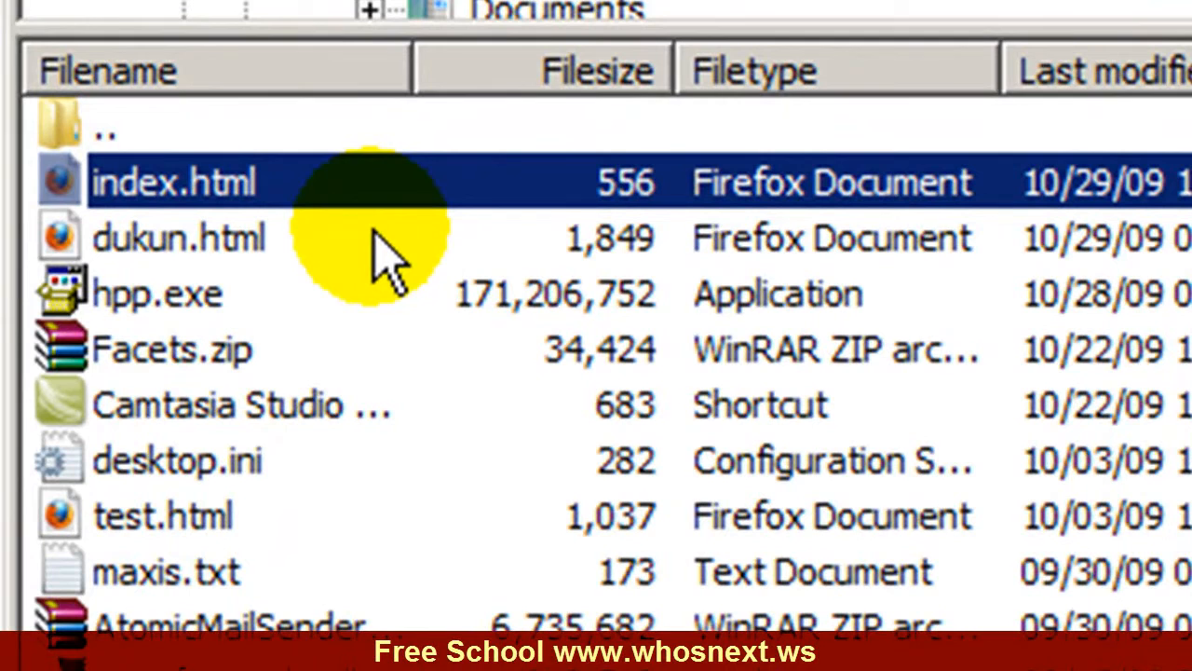
pyautogui.moveTo(424, 228)
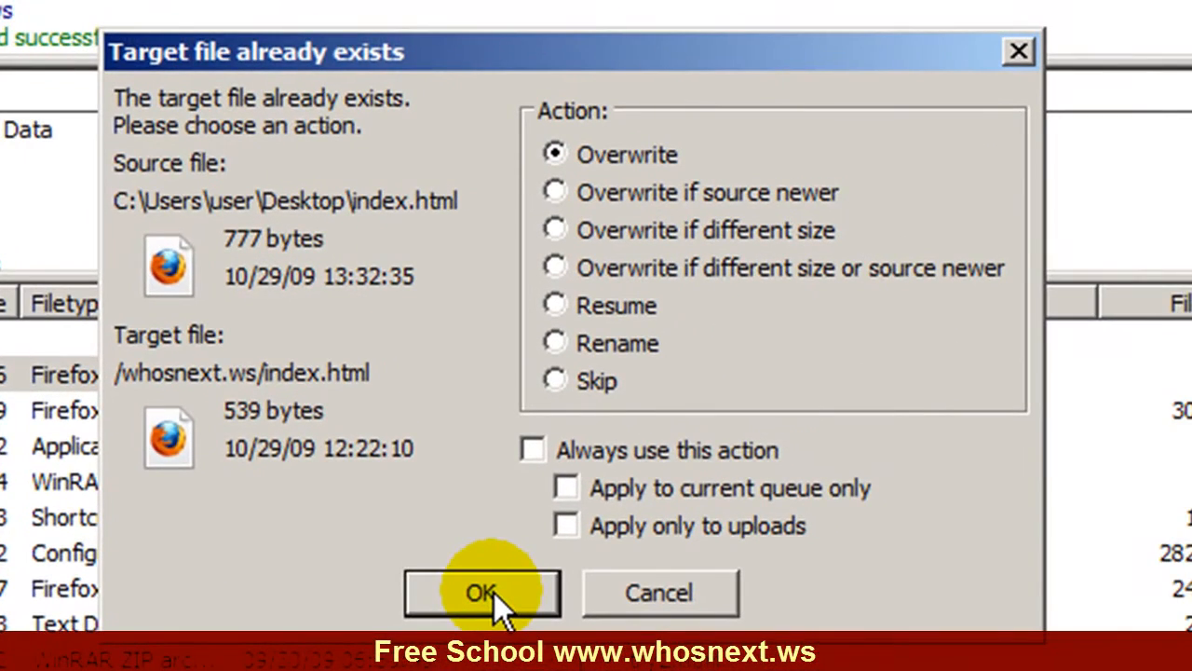
pyautogui.click(481, 593)
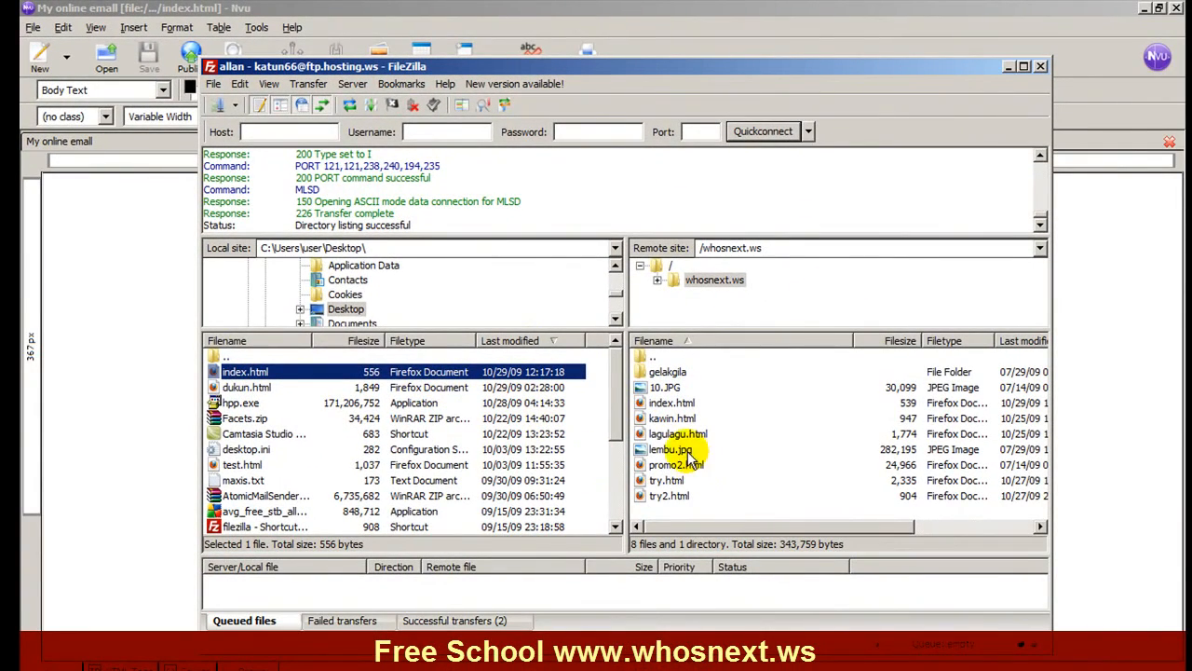
pyautogui.moveTo(729, 412)
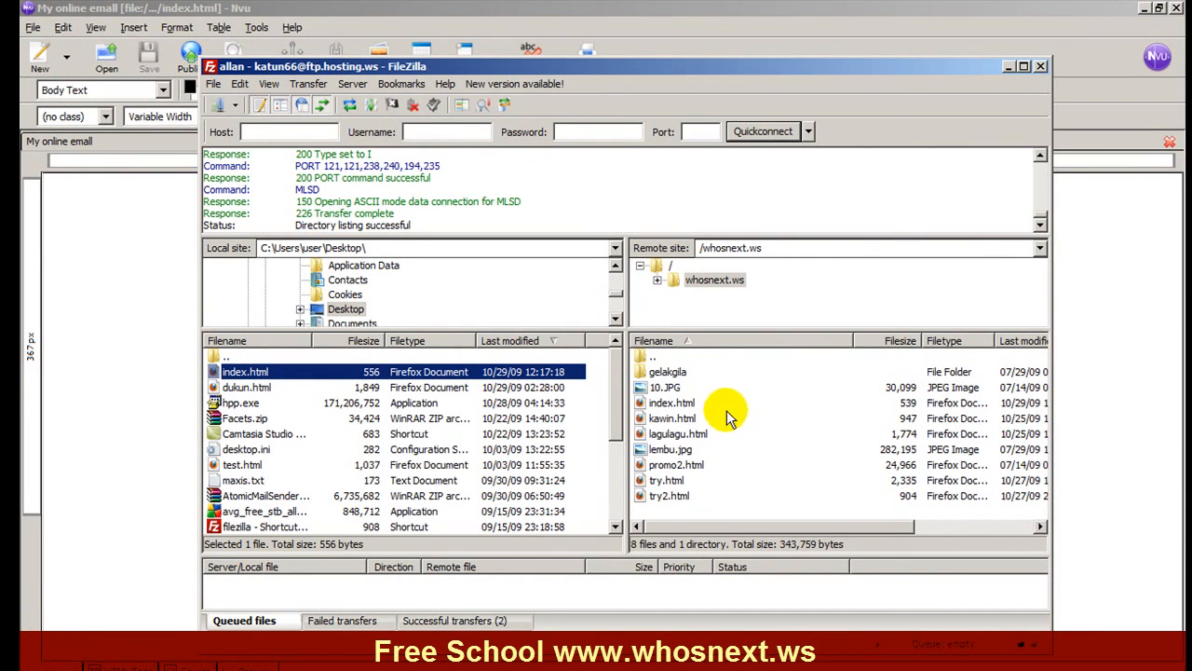